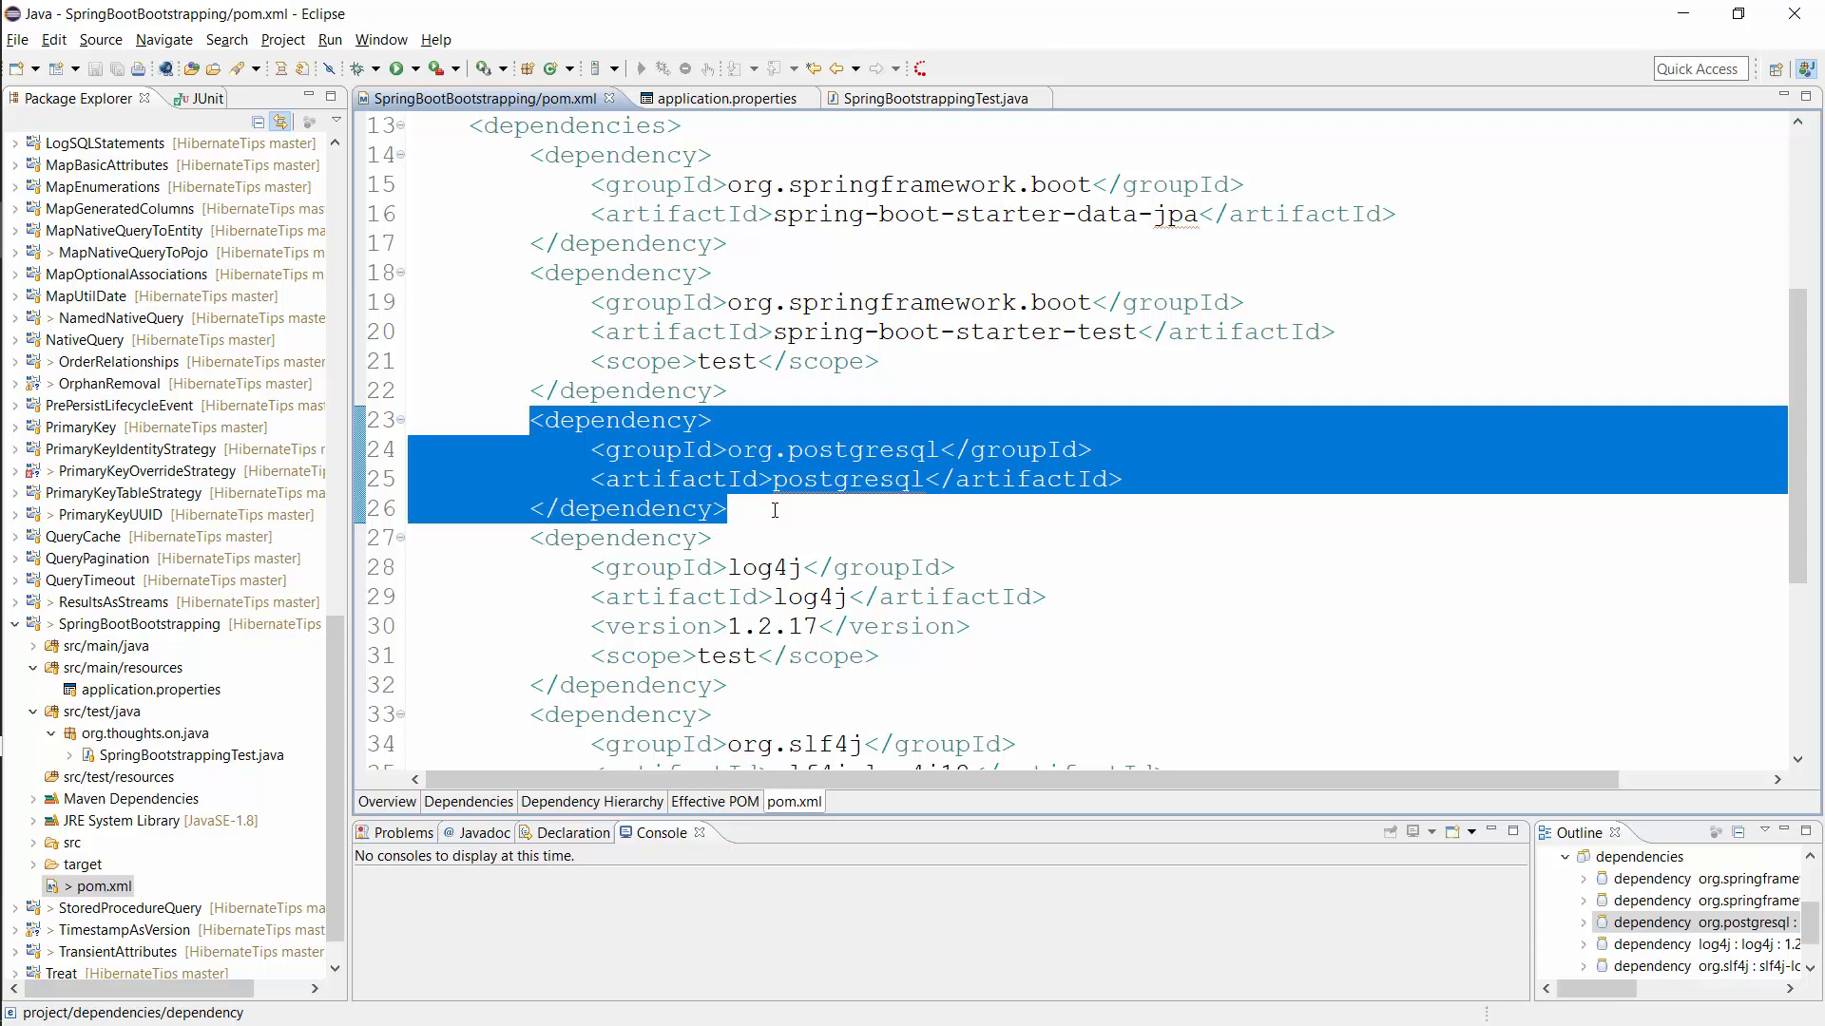
- Bring up application.properties to check the PostgreSQL recipes datasource URL, username and password
{"action": "left_click", "coordinate": [710, 98]}
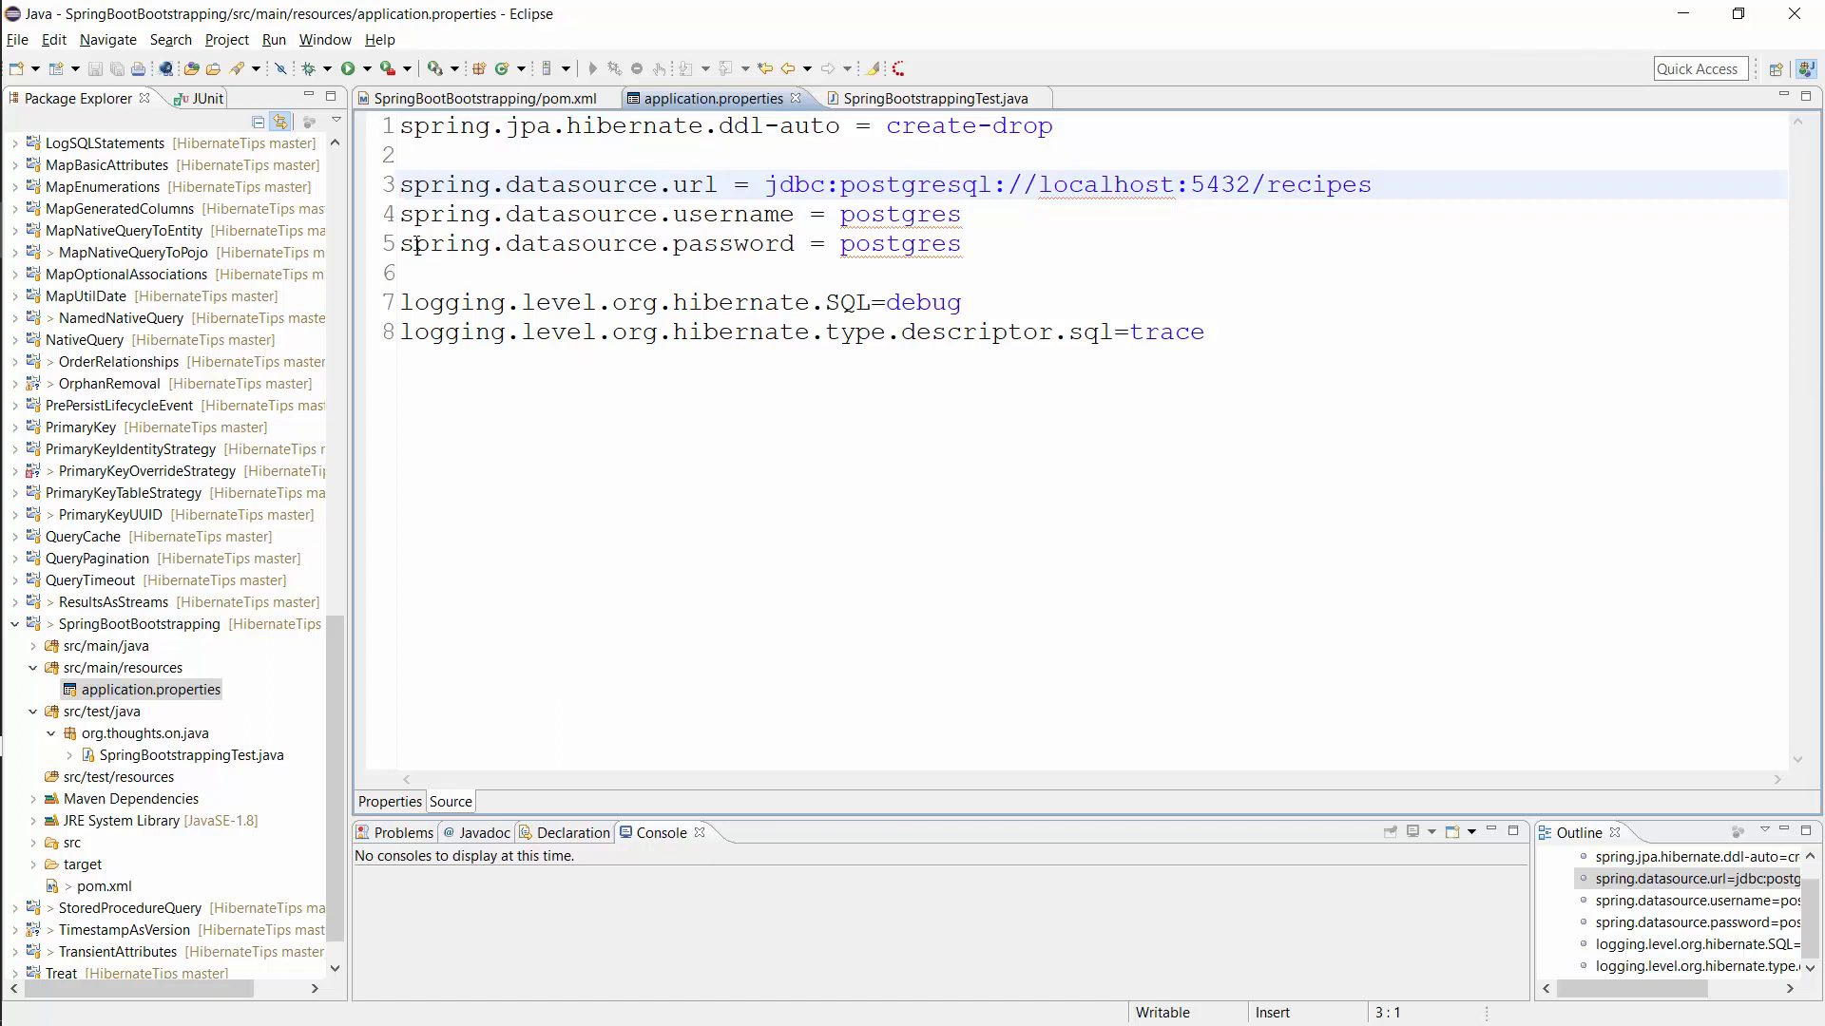
{"action": "left_click", "coordinate": [401, 183]}
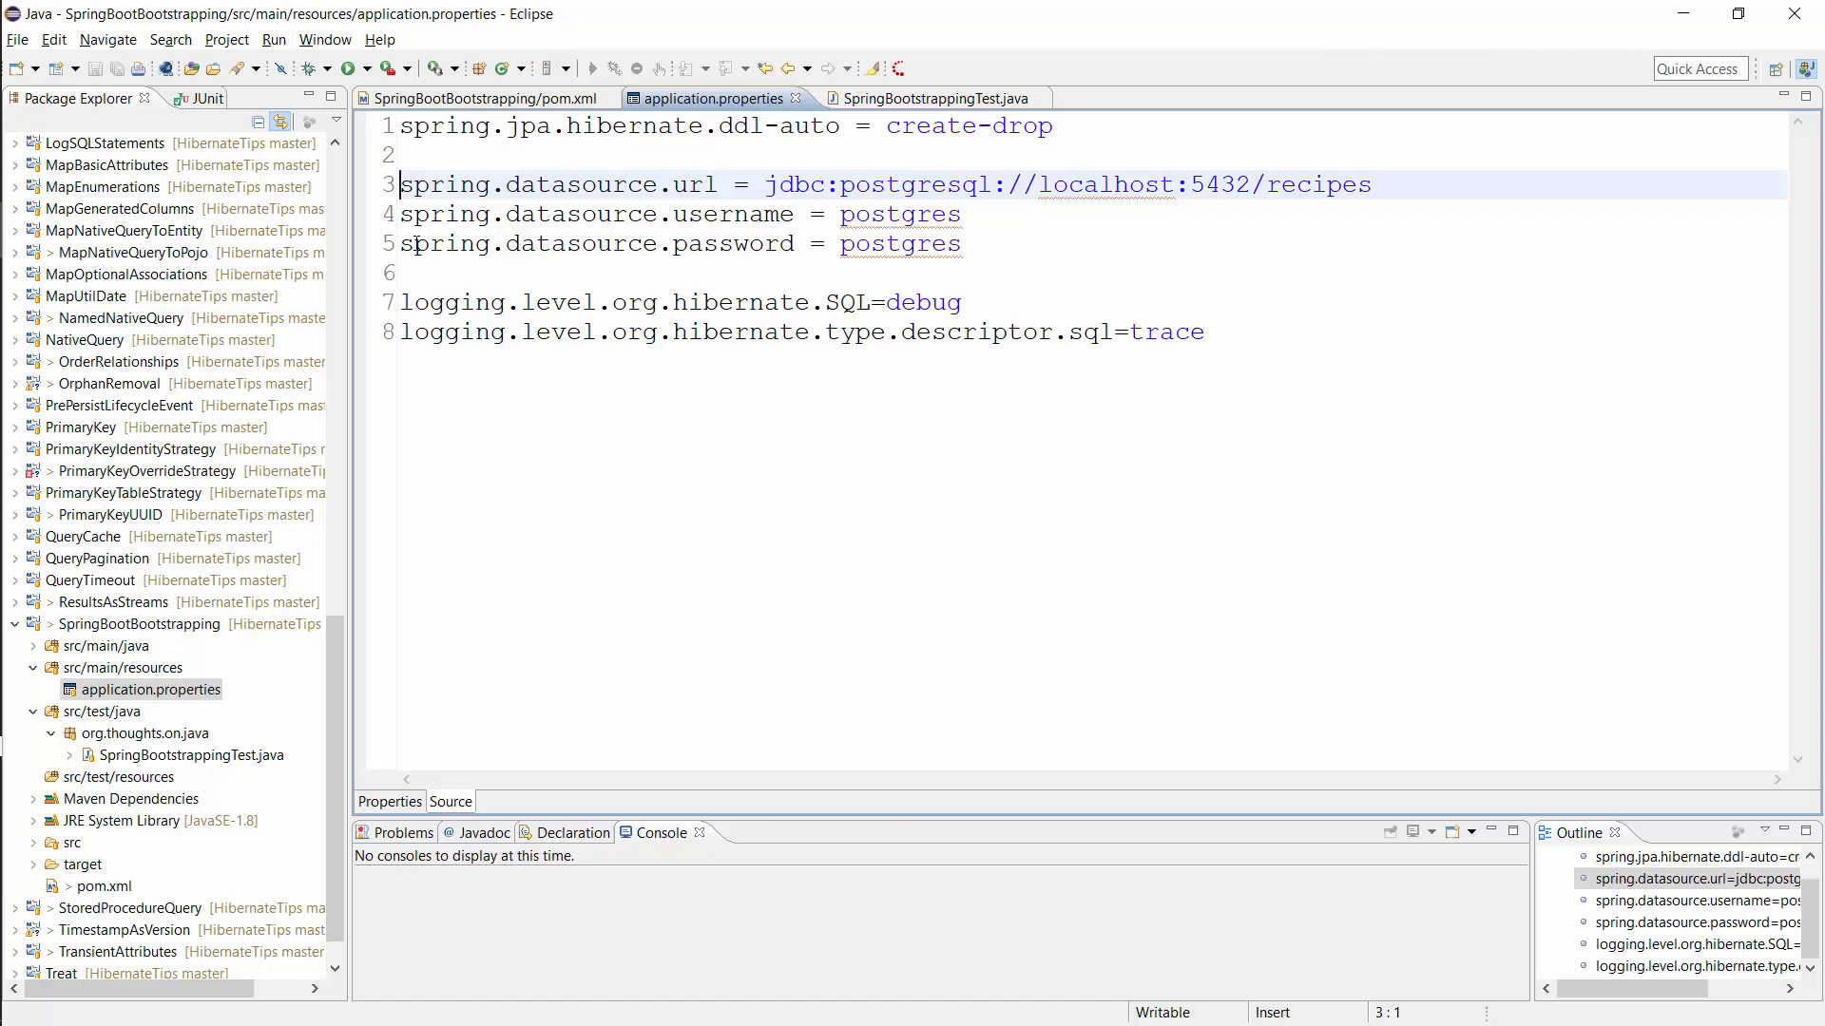